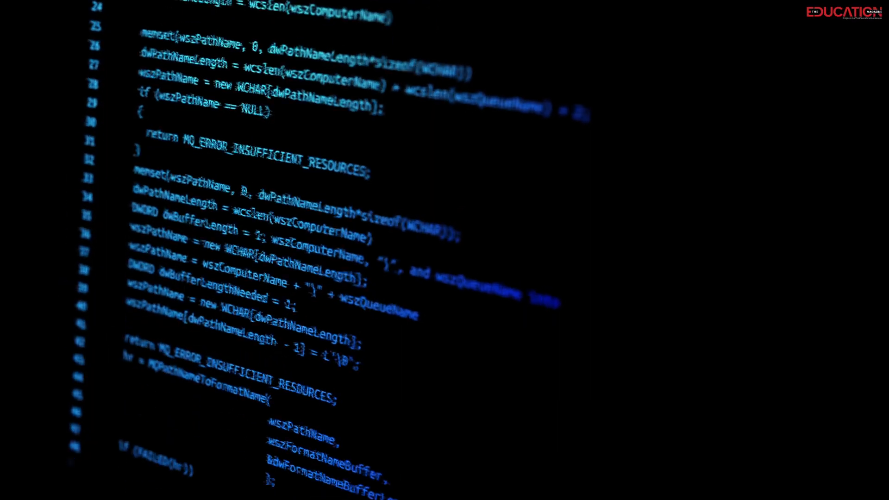
scroll(down, 3)
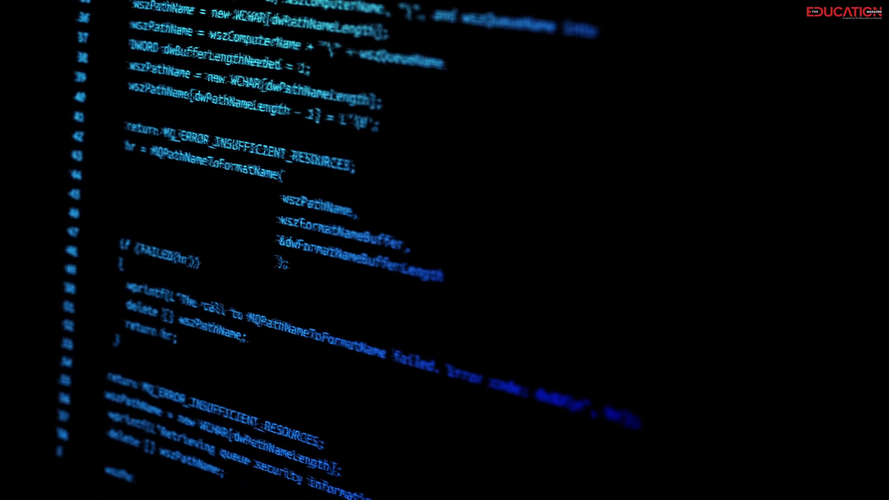